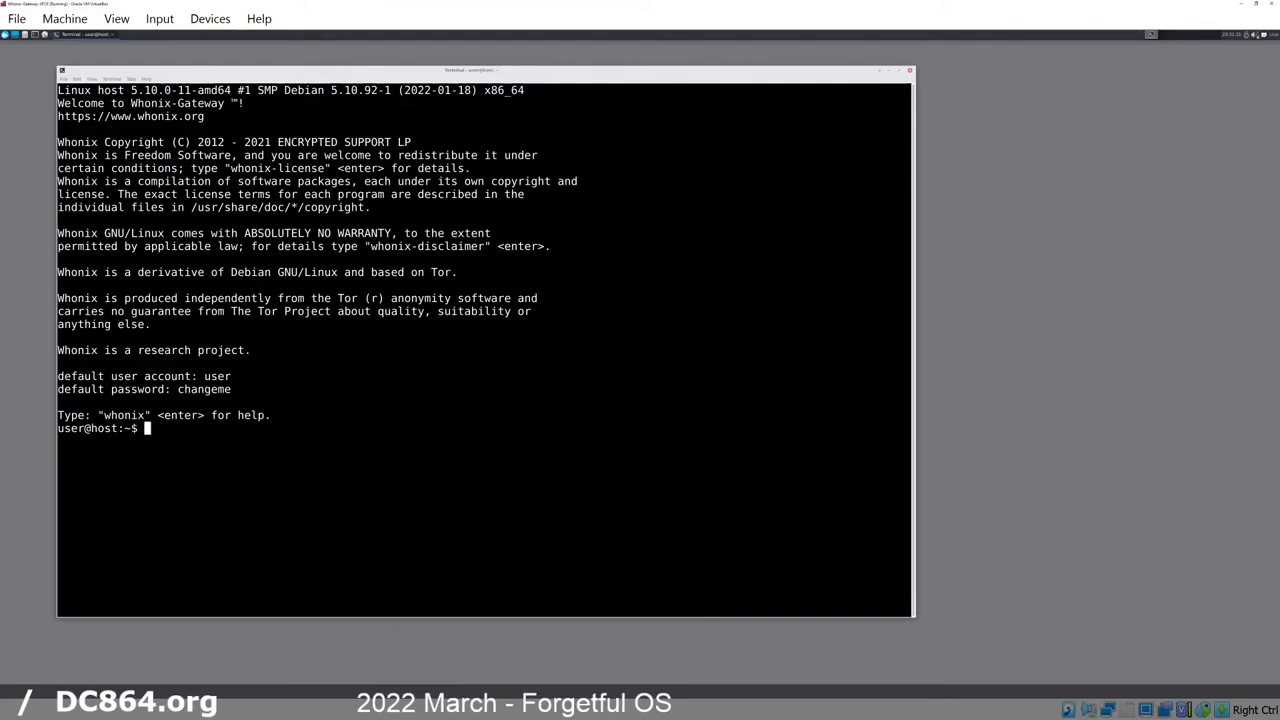
- Run nyx in the Whonix-Gateway shell to monitor Tor
{"action": "type", "text": "nyx"}
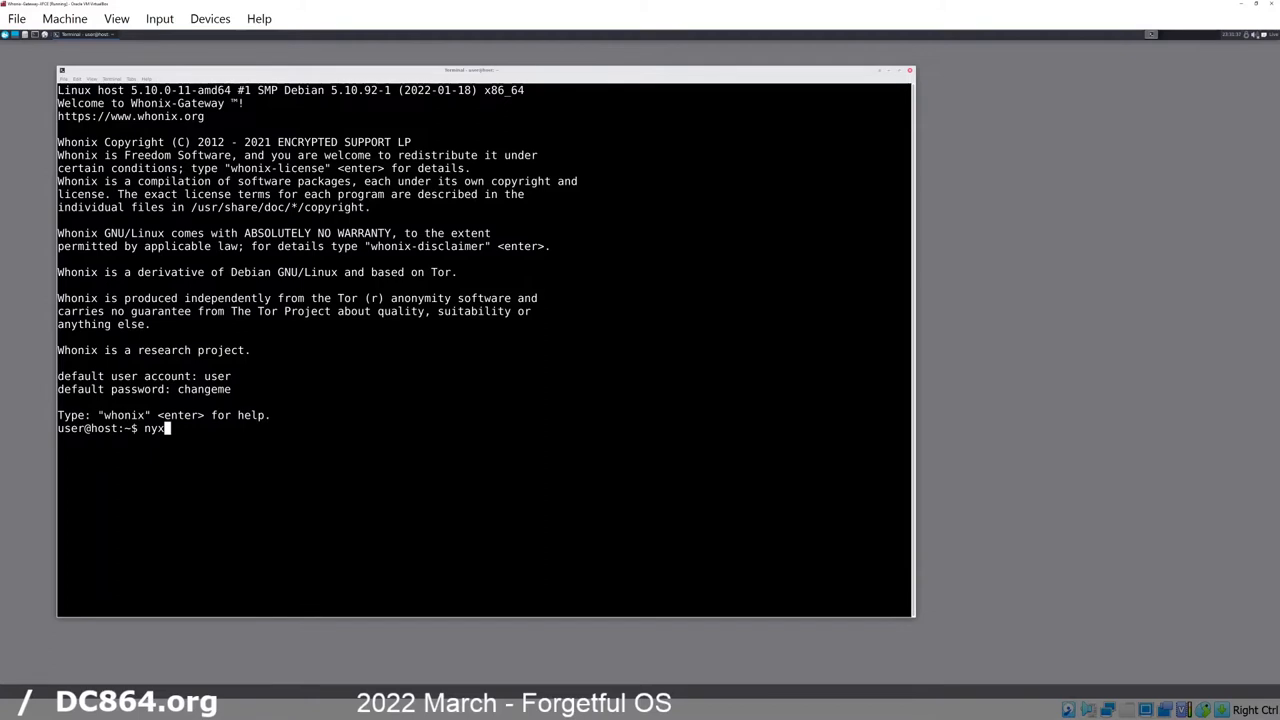
{"action": "key", "text": "Return"}
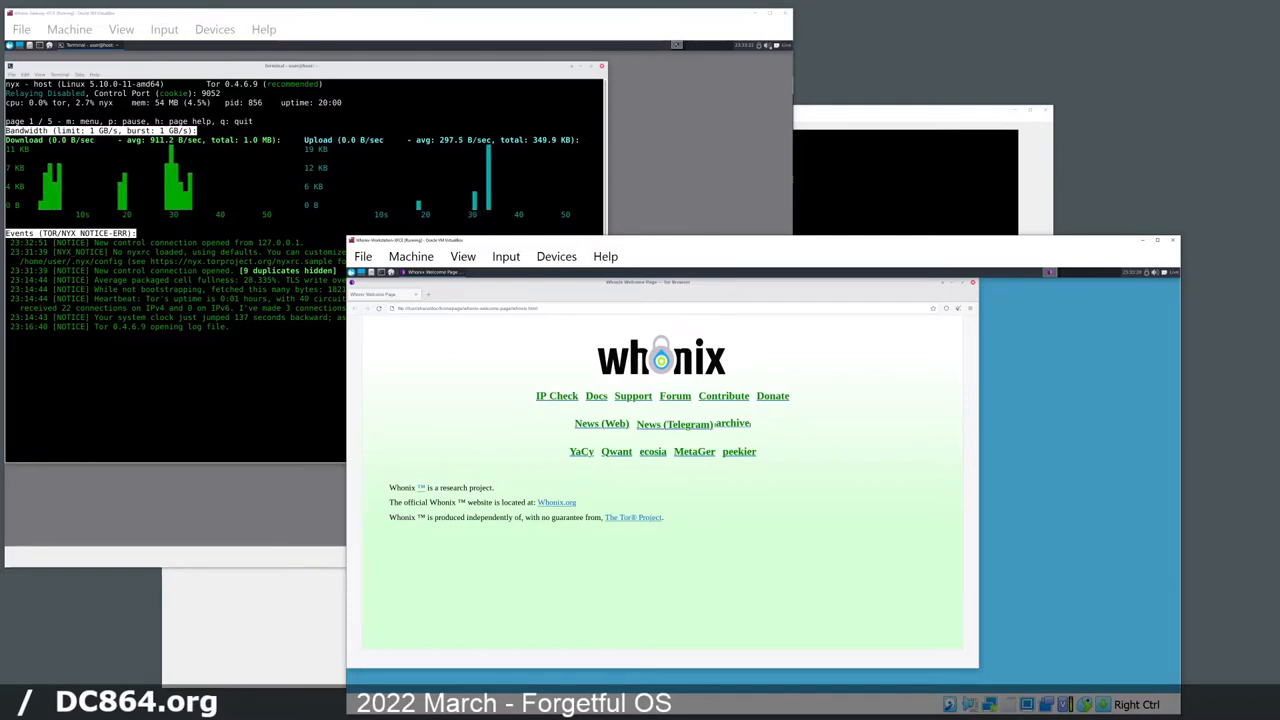
{"action": "left_click", "coordinate": [351, 272]}
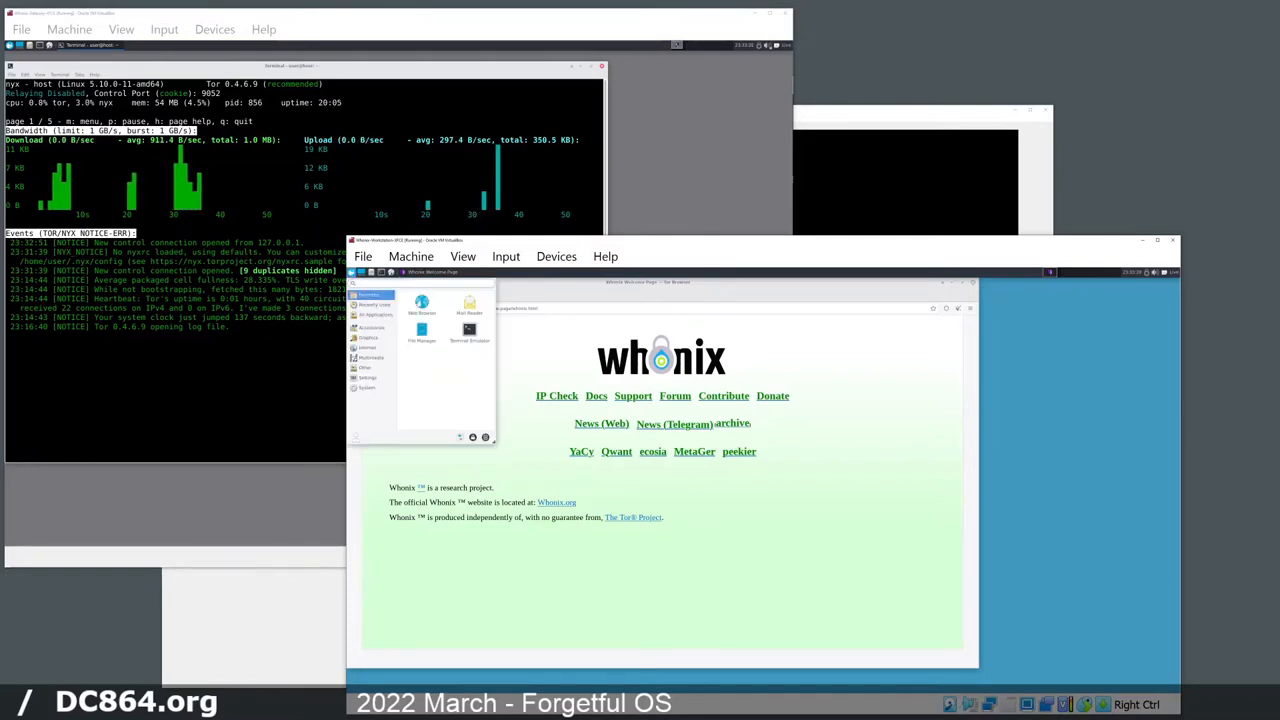
{"action": "left_click", "coordinate": [375, 314]}
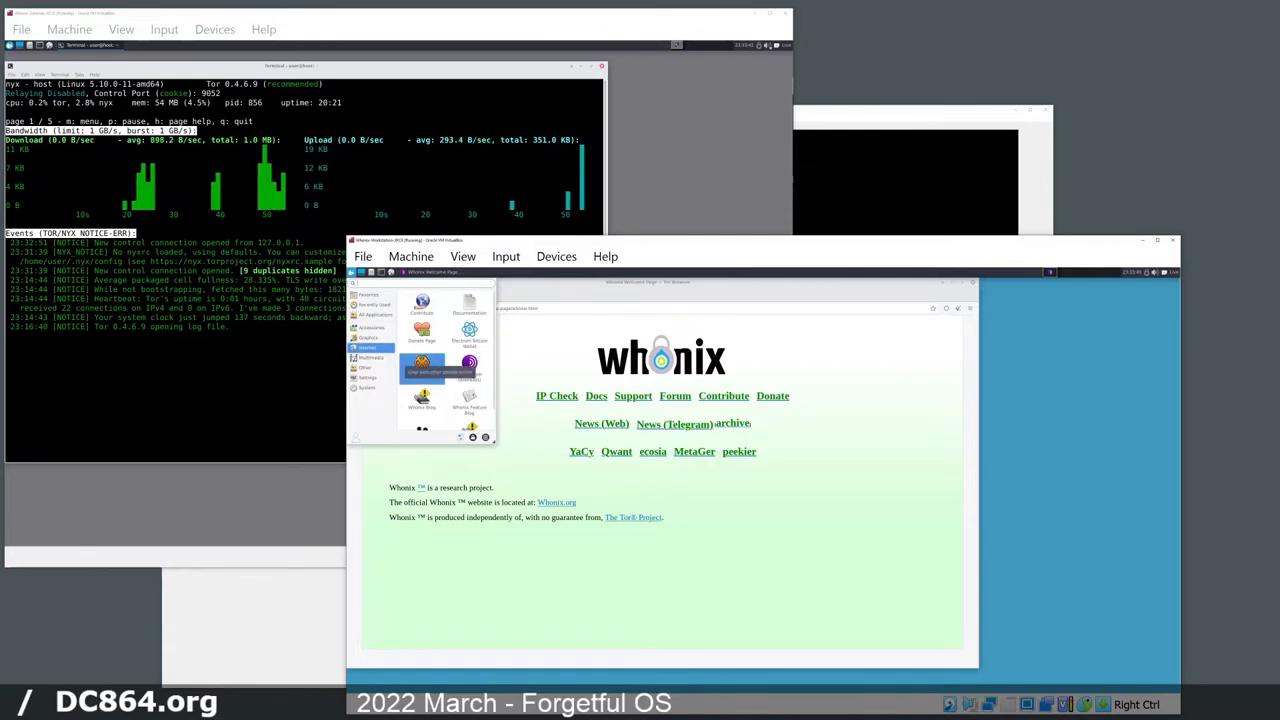
{"action": "left_click", "coordinate": [370, 357]}
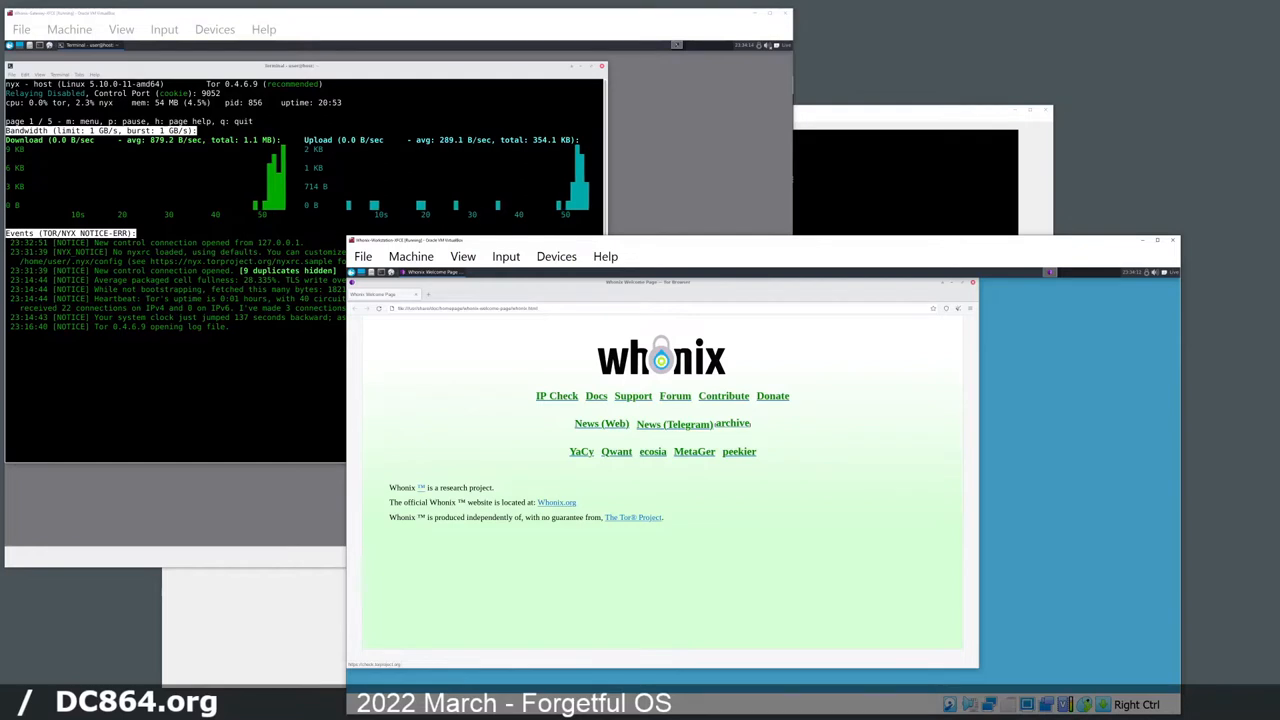
{"action": "right_click", "coordinate": [557, 395]}
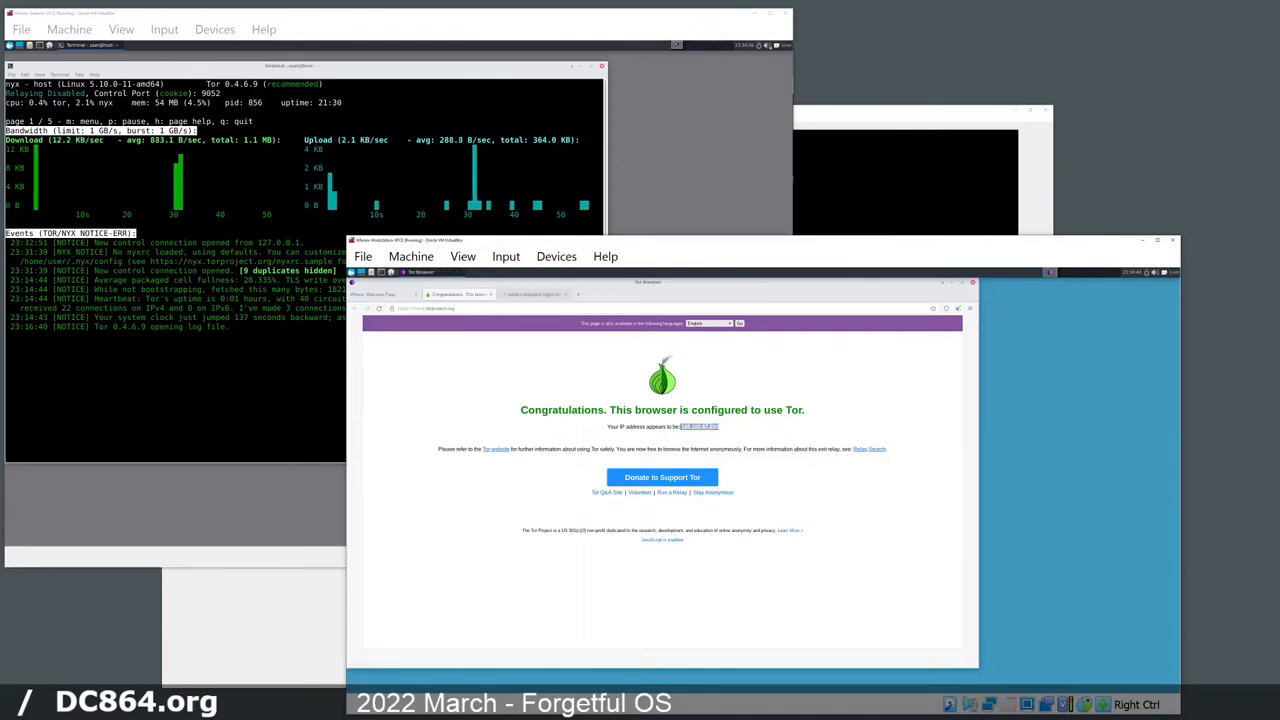
{"action": "left_click", "coordinate": [869, 448]}
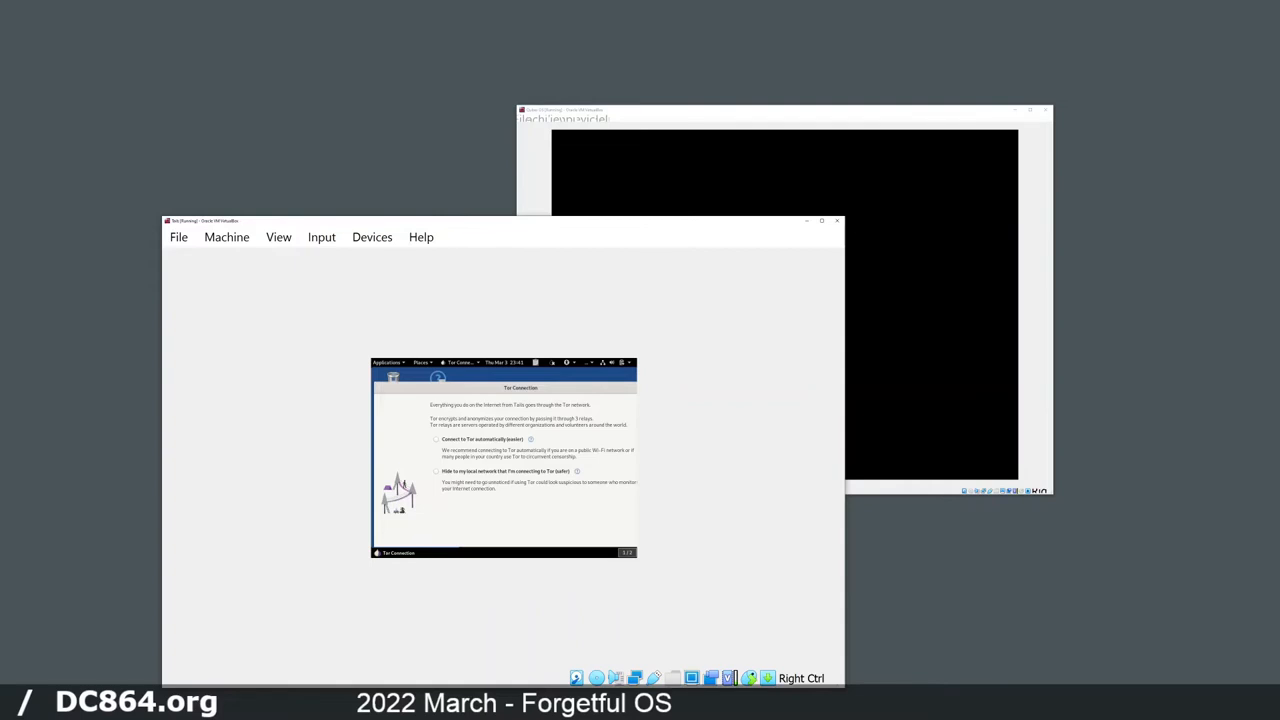
{"action": "left_click", "coordinate": [436, 439]}
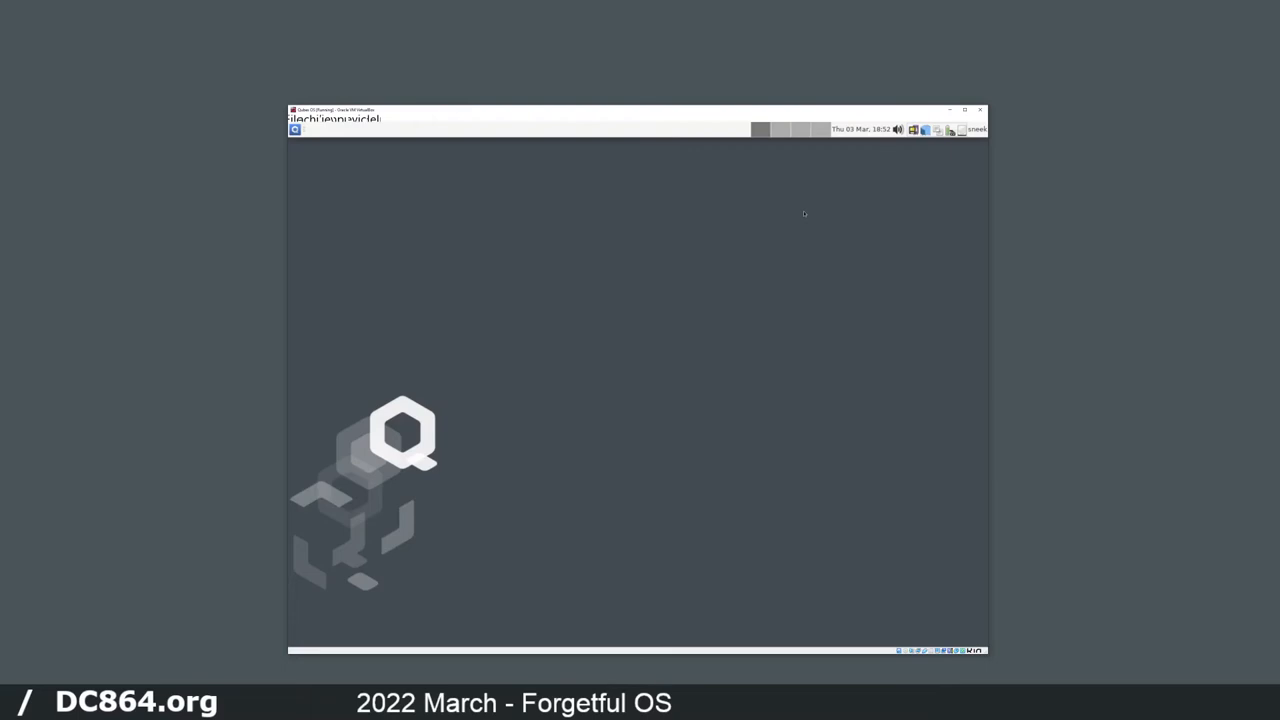
{"action": "mouse_move", "coordinate": [551, 272]}
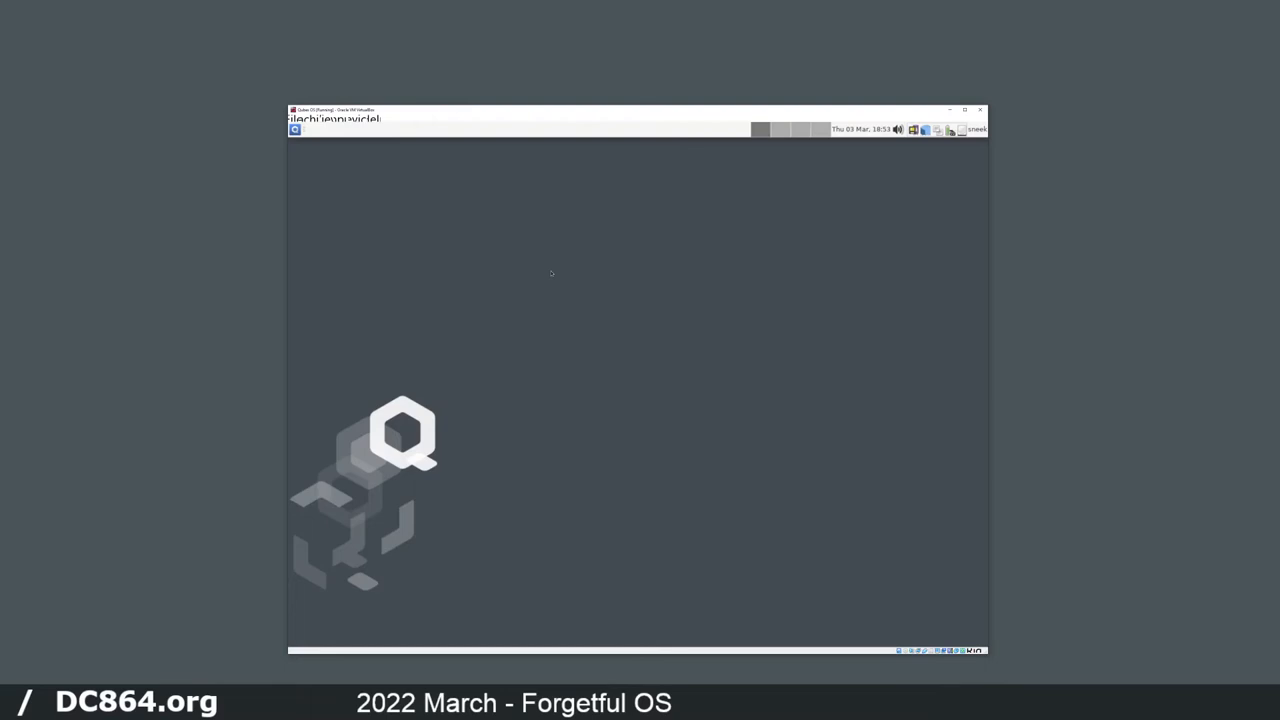
- Open the Qubes application menu listing qubes, services, templates and tools
{"action": "left_click", "coordinate": [296, 128]}
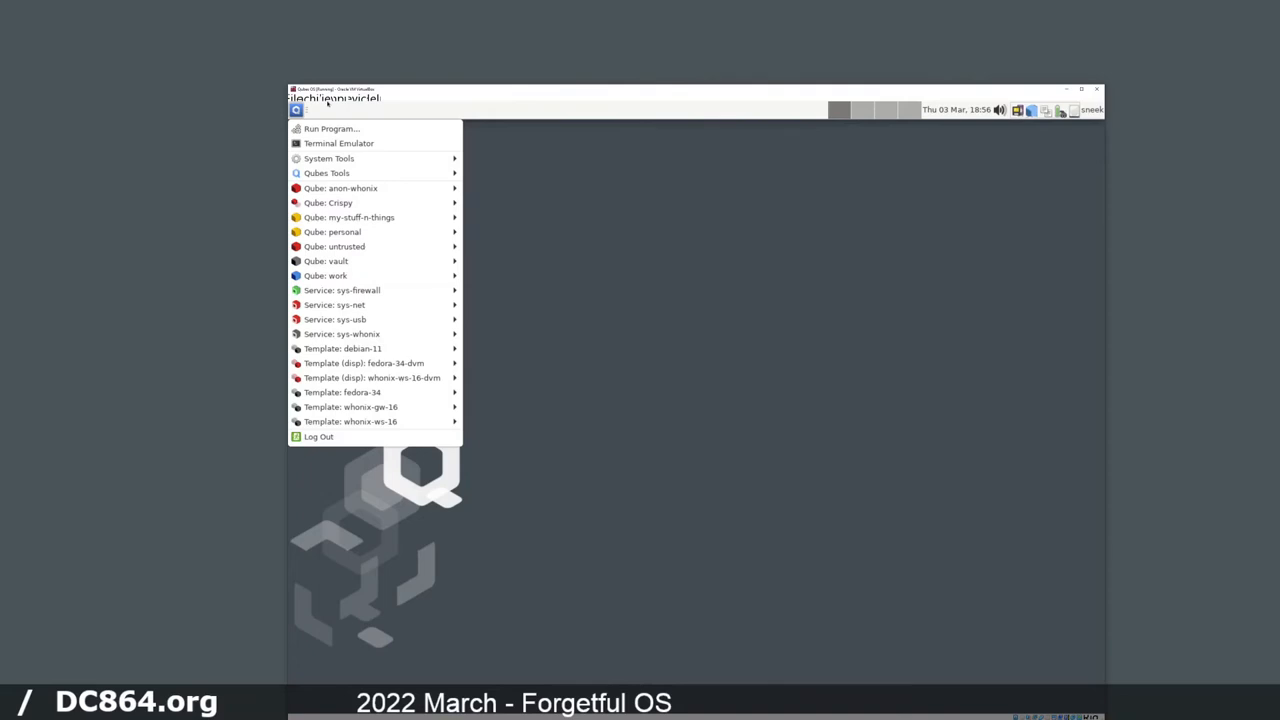
{"action": "mouse_move", "coordinate": [375, 363]}
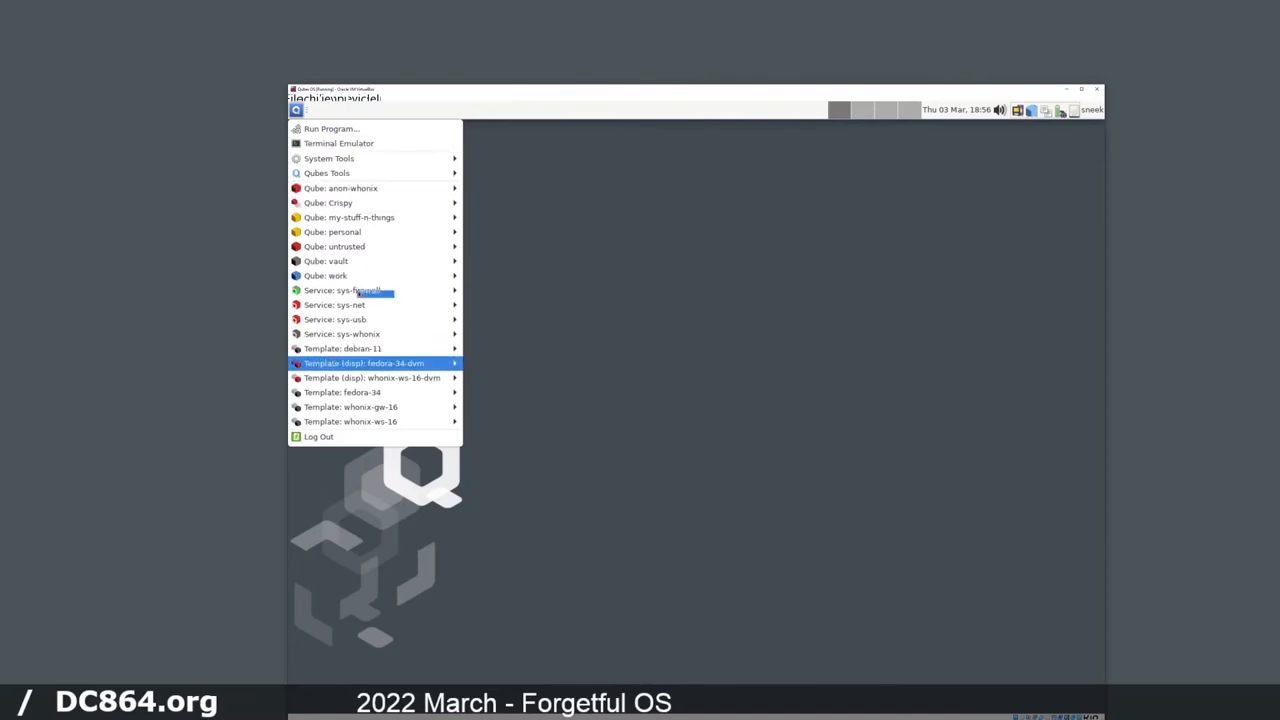
{"action": "mouse_move", "coordinate": [340, 188]}
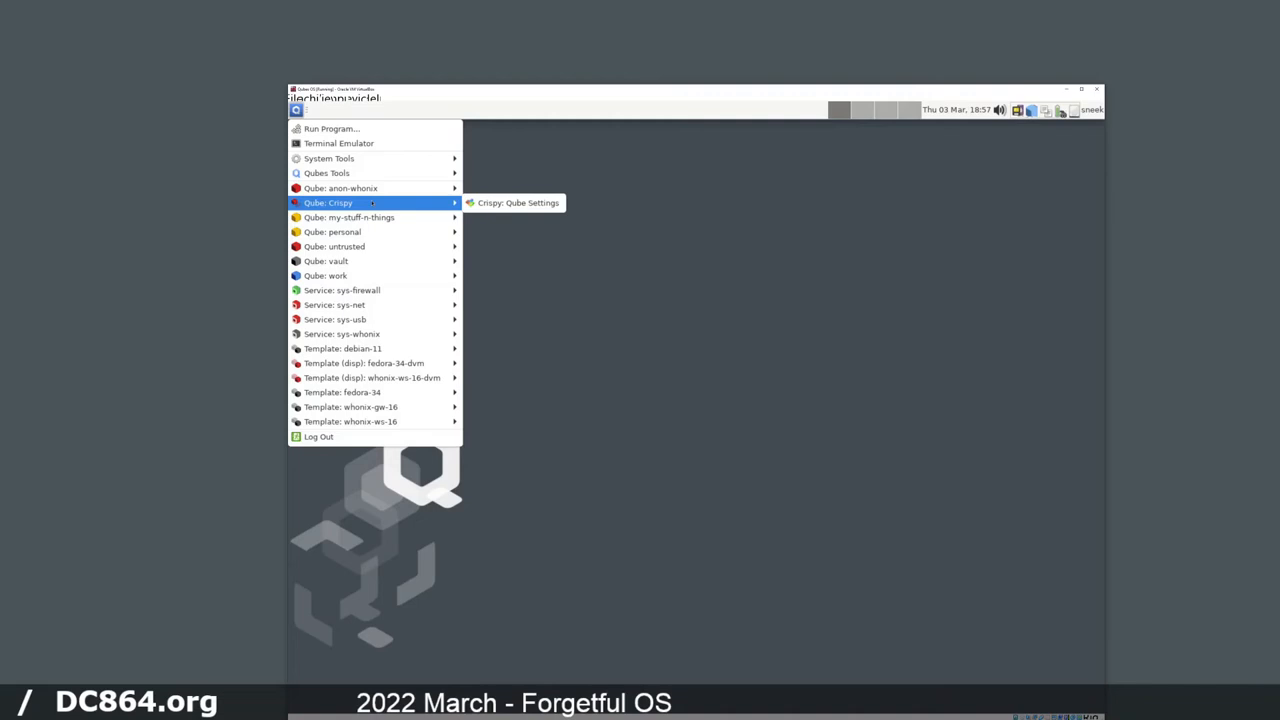
{"action": "mouse_move", "coordinate": [335, 246]}
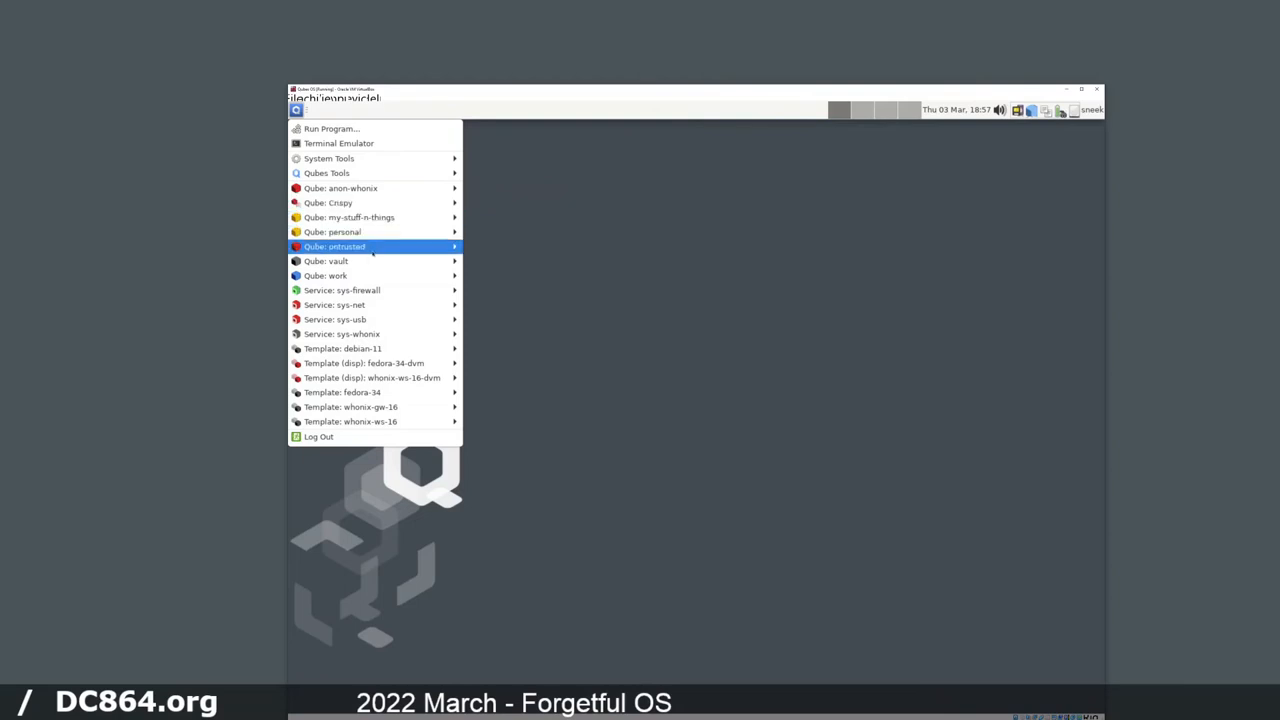
{"action": "mouse_move", "coordinate": [330, 261]}
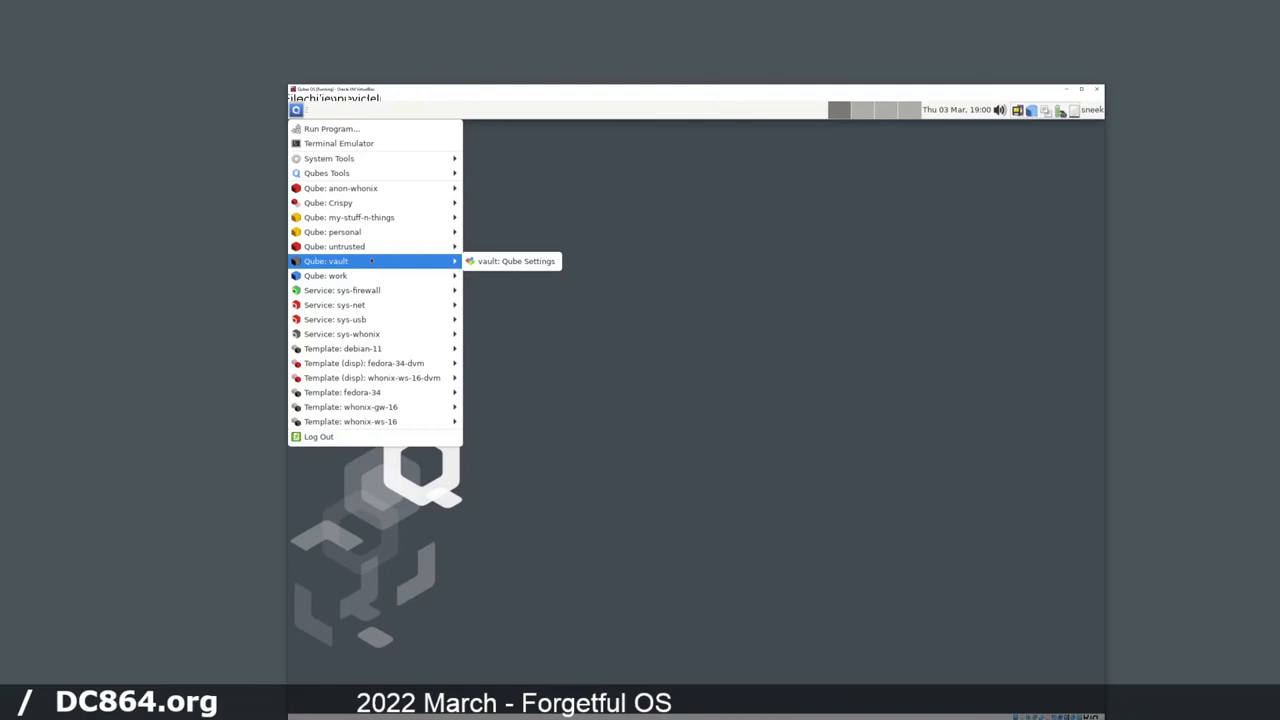
{"action": "mouse_move", "coordinate": [375, 305]}
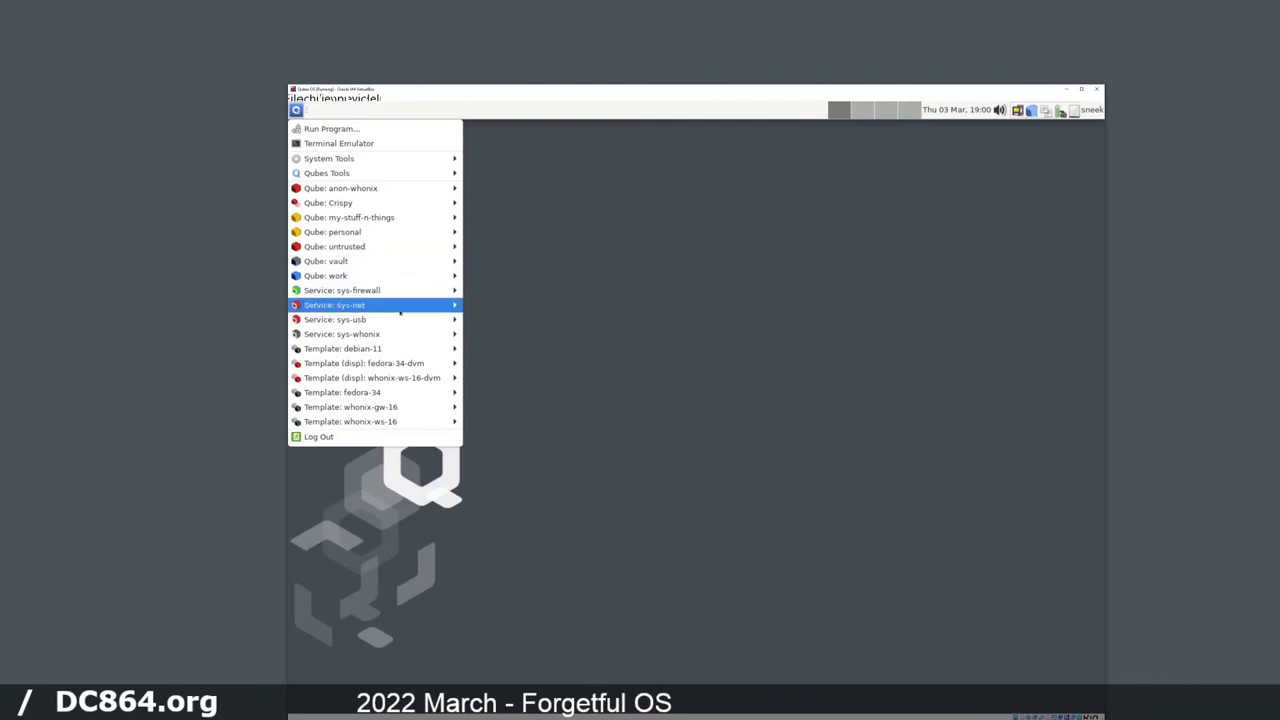
{"action": "mouse_move", "coordinate": [363, 363]}
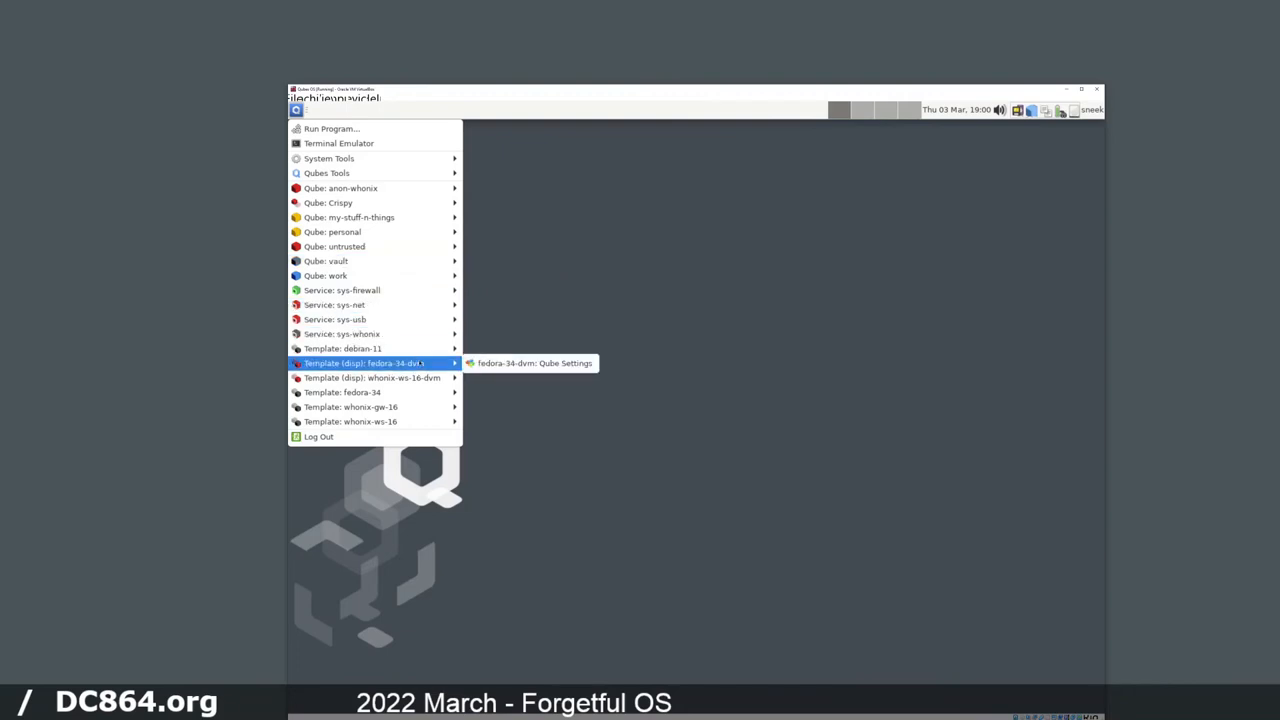
{"action": "mouse_move", "coordinate": [375, 377]}
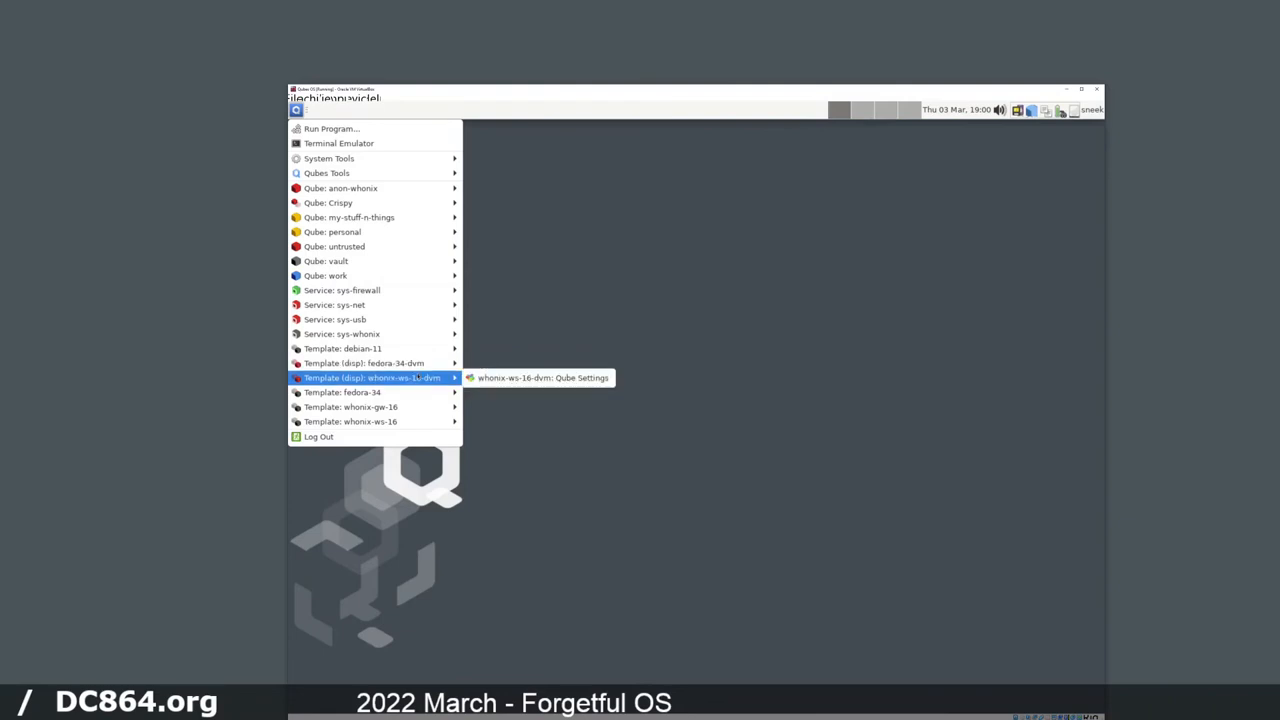
{"action": "mouse_move", "coordinate": [375, 421]}
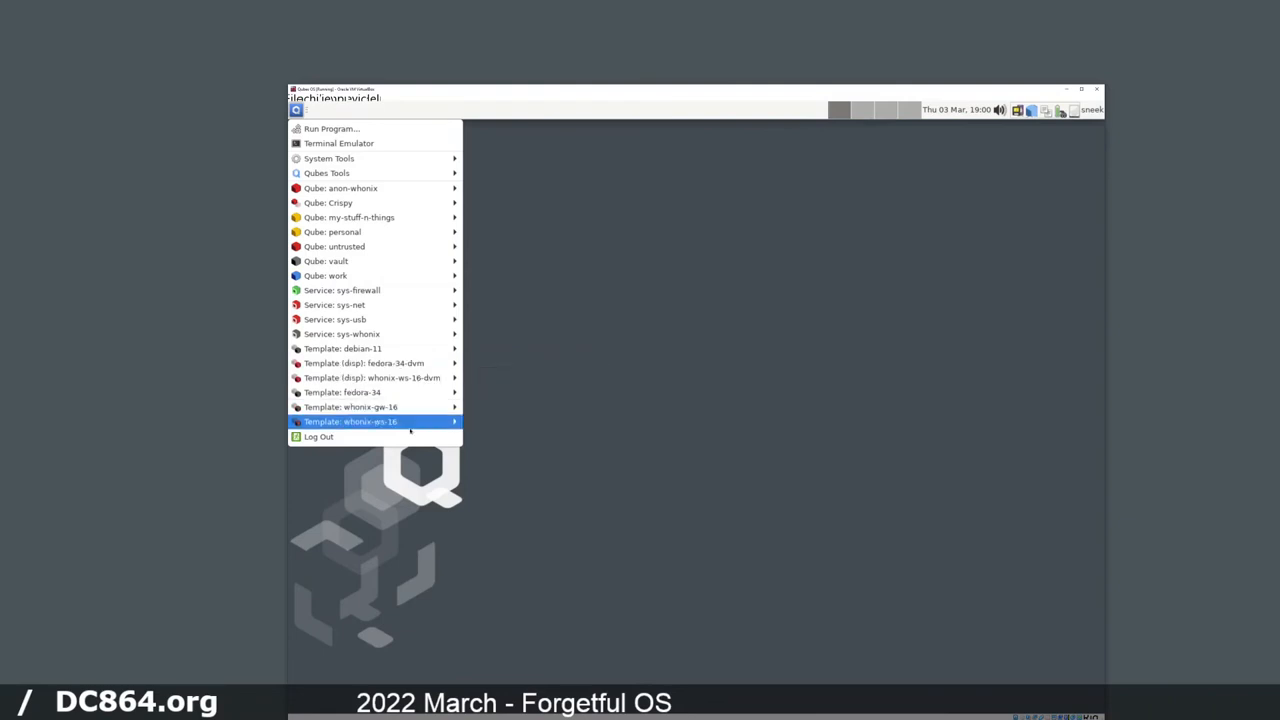
{"action": "mouse_move", "coordinate": [375, 407]}
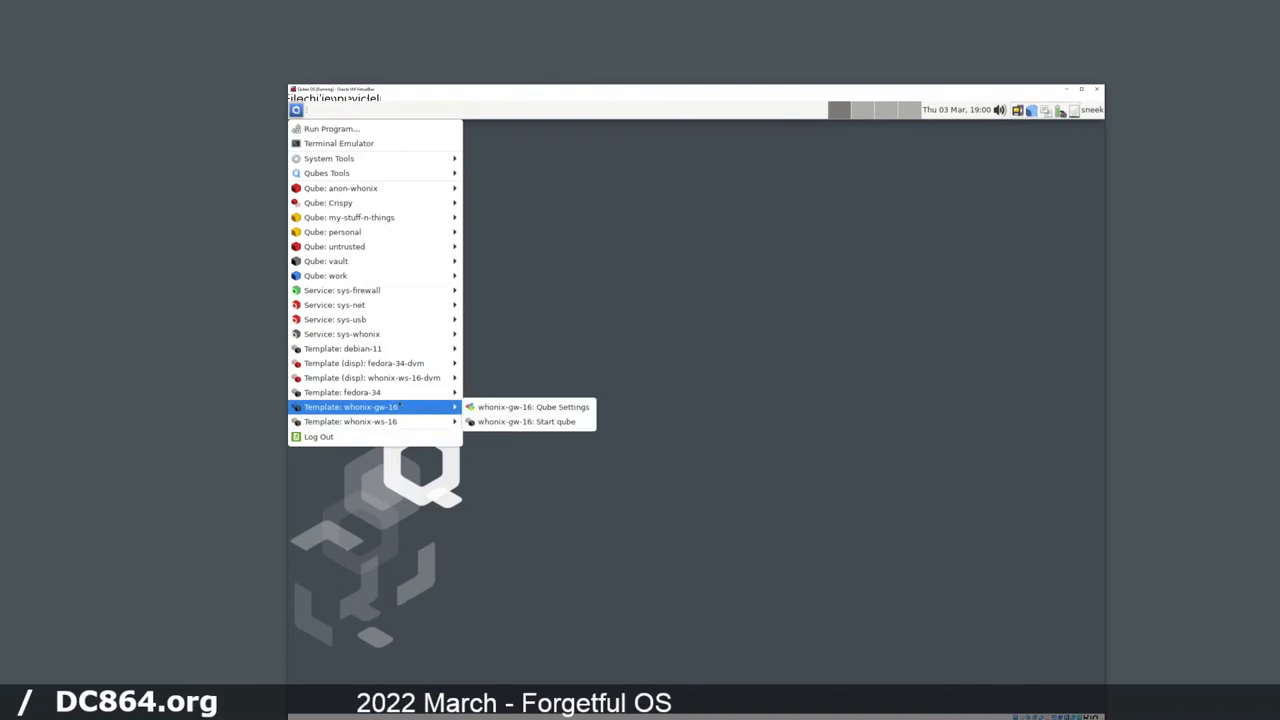
{"action": "mouse_move", "coordinate": [375, 421]}
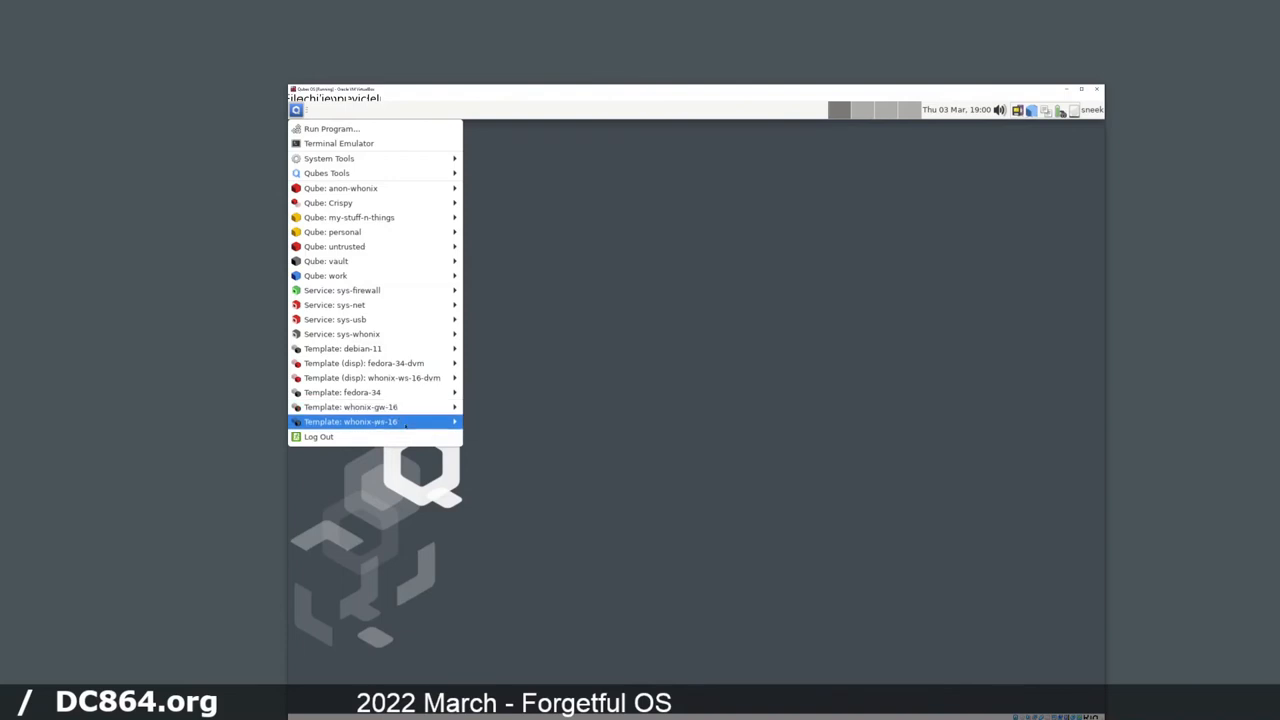
{"action": "mouse_move", "coordinate": [372, 377]}
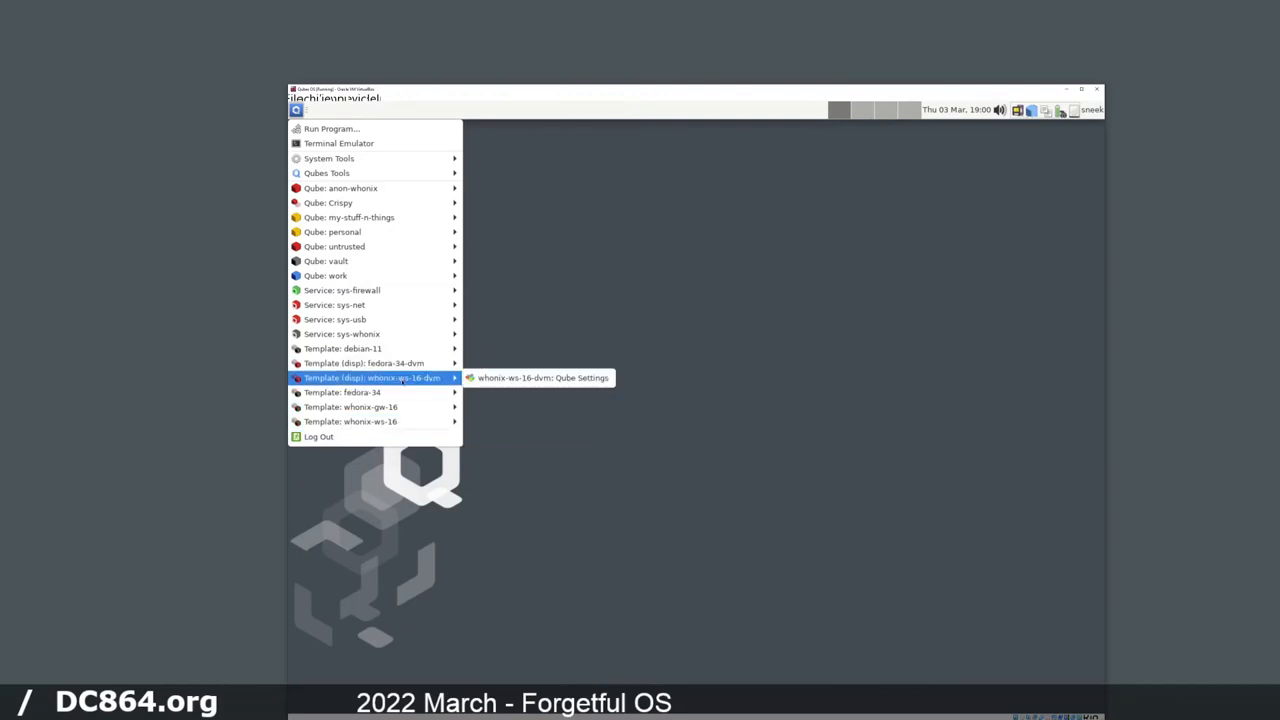
{"action": "mouse_move", "coordinate": [375, 363]}
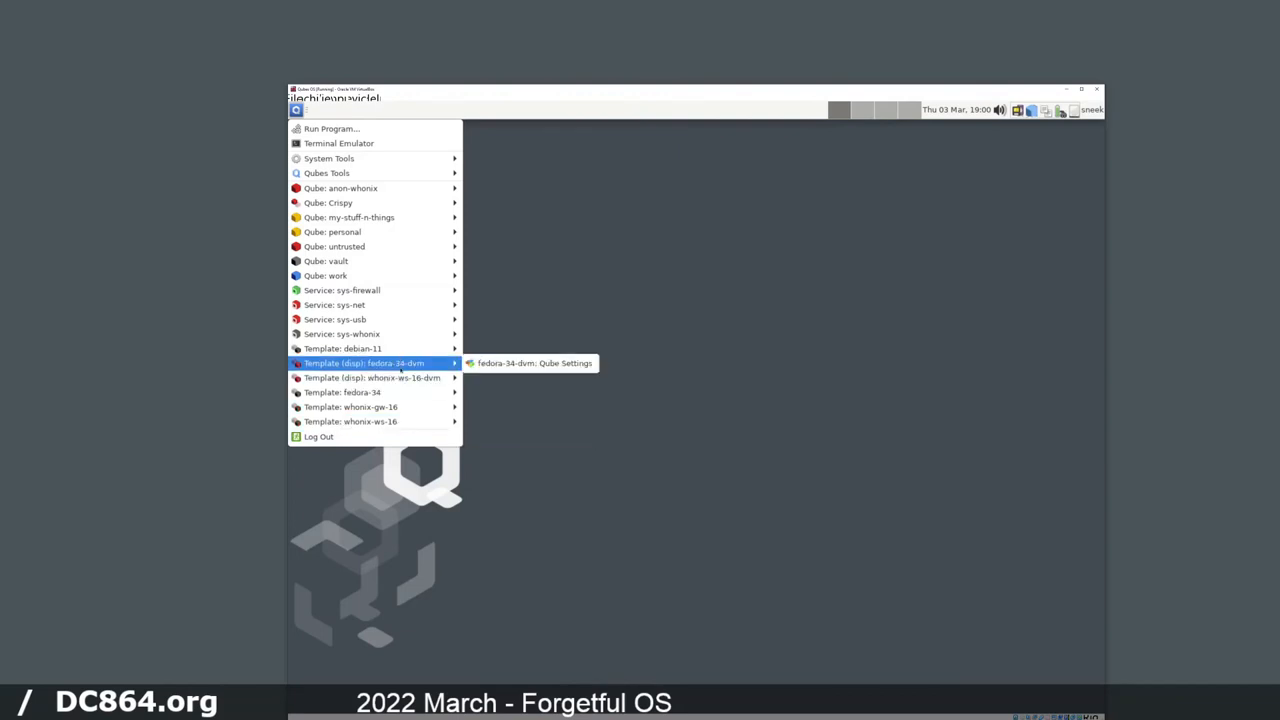
{"action": "mouse_move", "coordinate": [350, 421]}
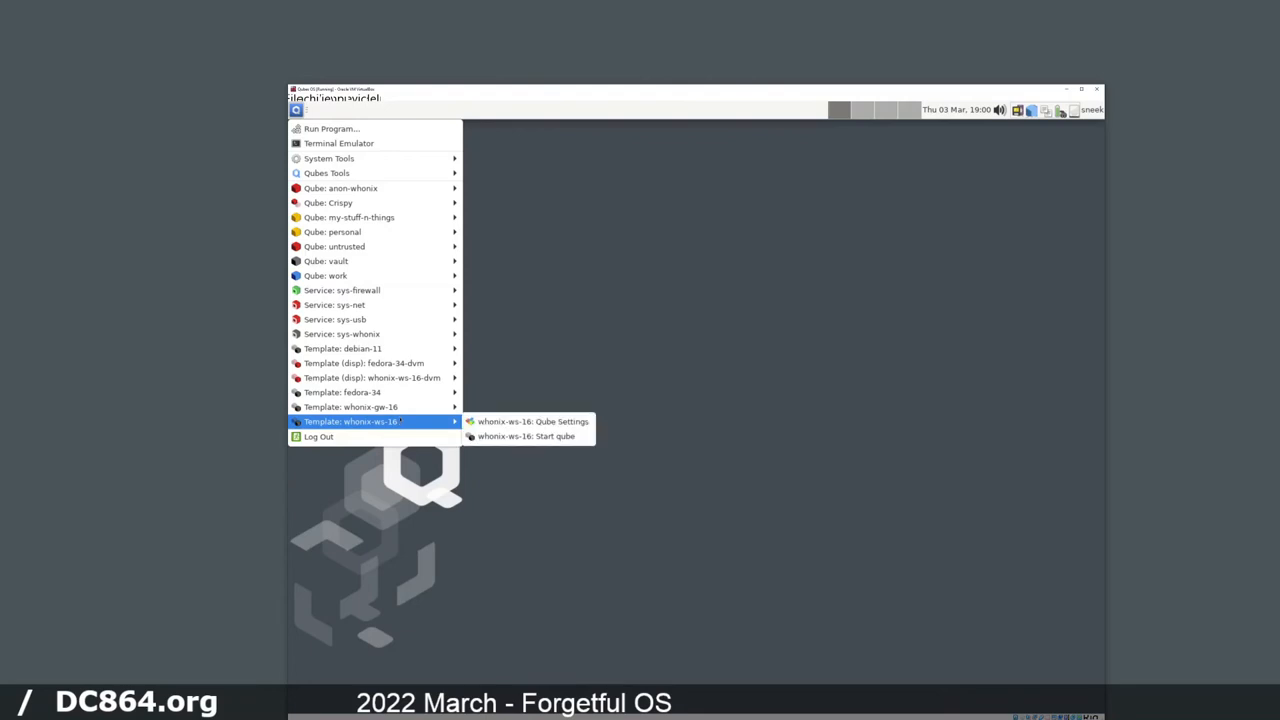
{"action": "mouse_move", "coordinate": [350, 407]}
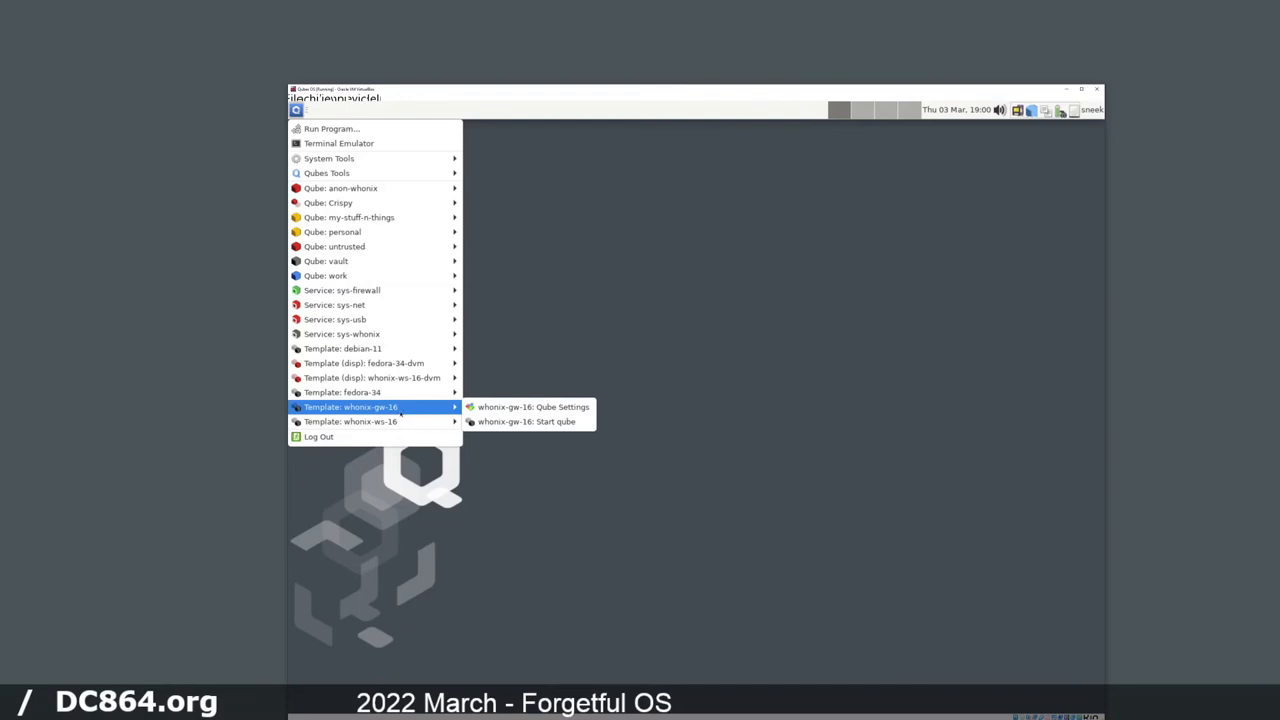
{"action": "mouse_move", "coordinate": [1030, 110]}
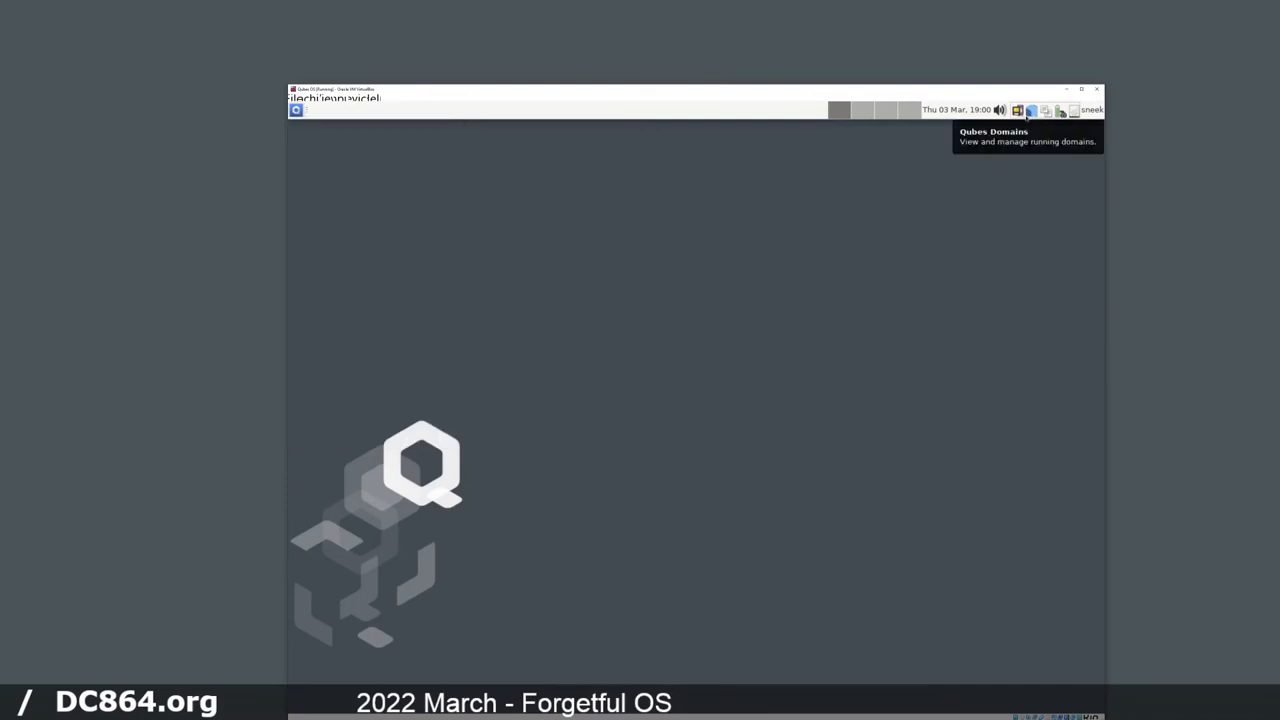
- Open Qube Manager from the Qubes domains tray icon's running-qubes list
{"action": "left_click", "coordinate": [1031, 110]}
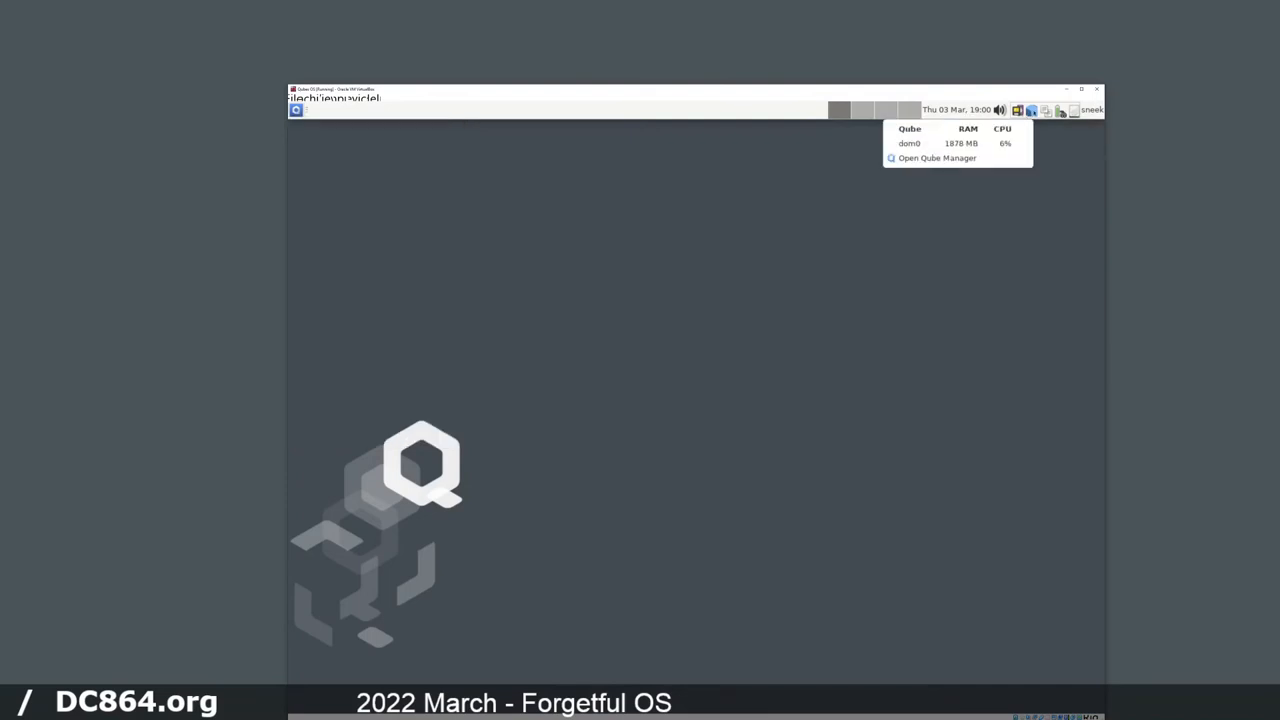
{"action": "mouse_move", "coordinate": [937, 158]}
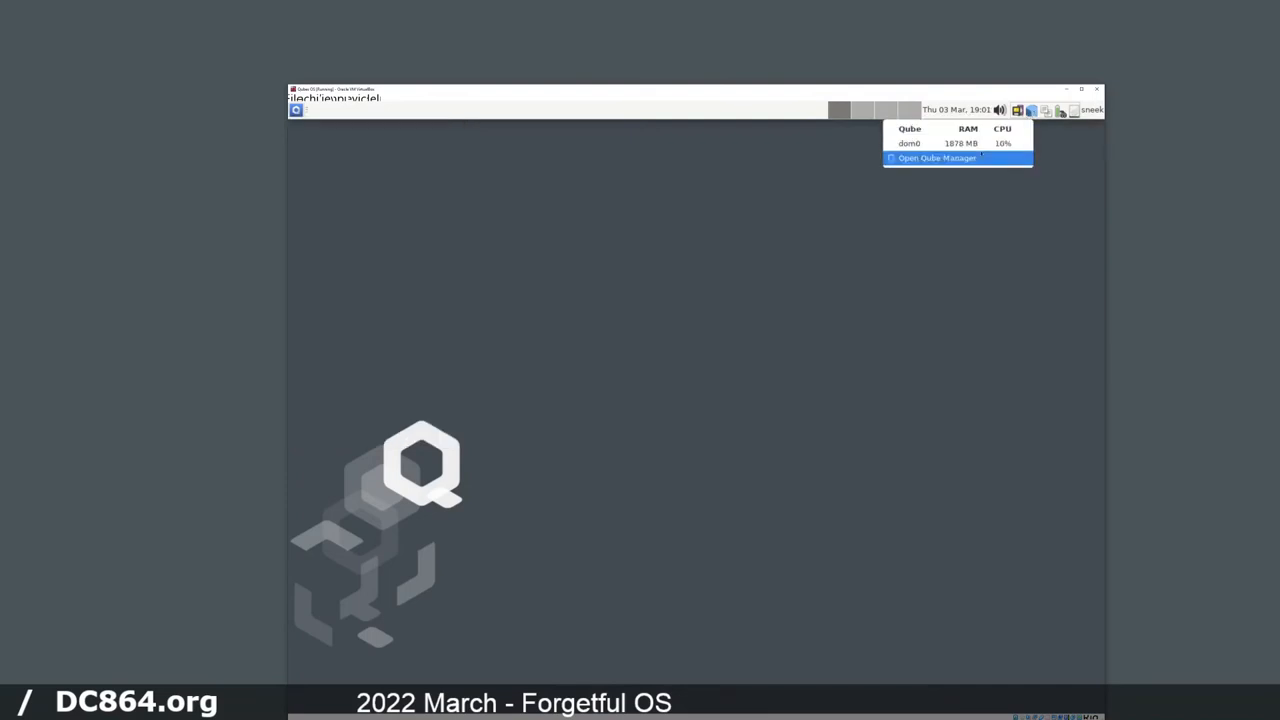
{"action": "left_click", "coordinate": [936, 157]}
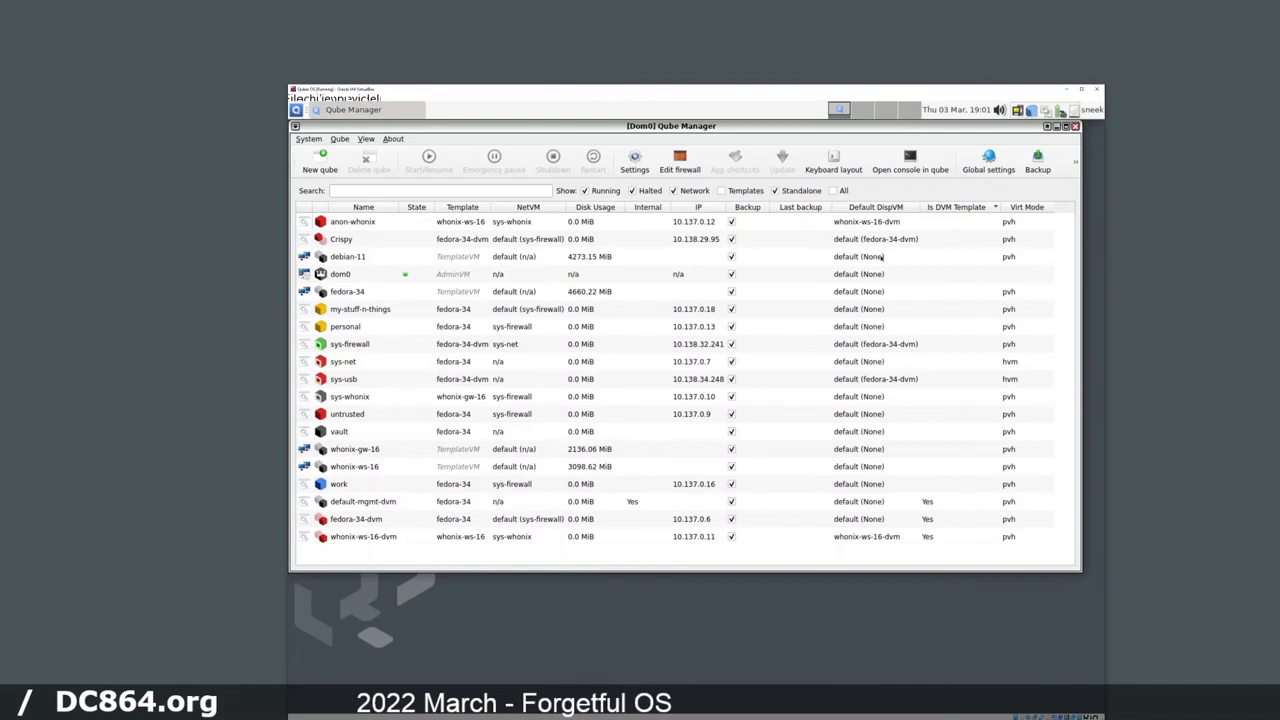
{"action": "mouse_move", "coordinate": [831, 237]}
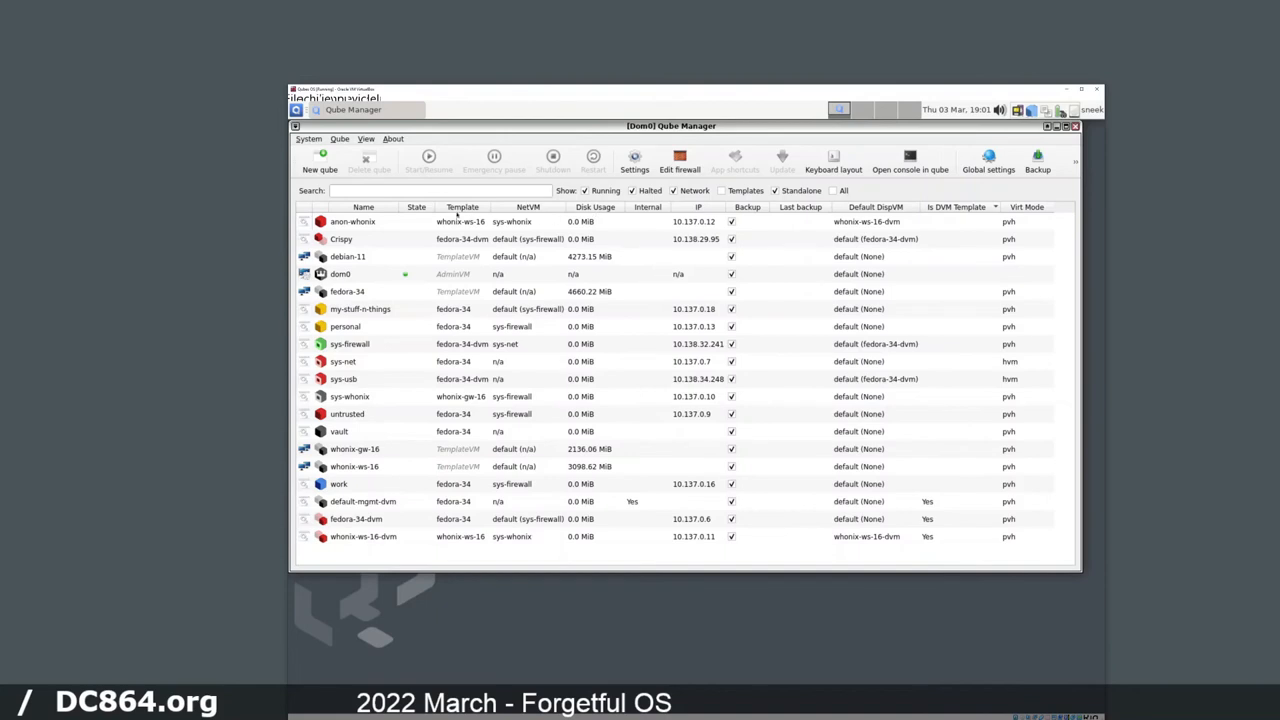
- Sort the qube list by Template, then by IP address
{"action": "left_click", "coordinate": [458, 207]}
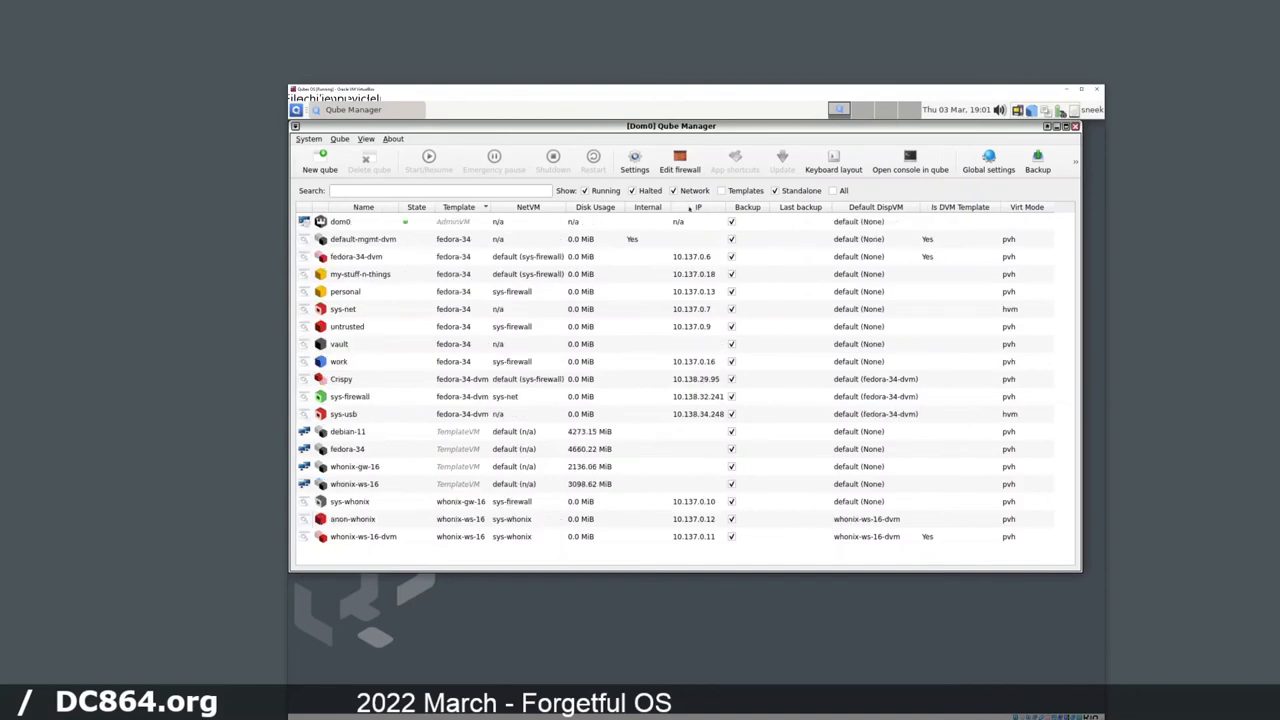
{"action": "left_click", "coordinate": [694, 207]}
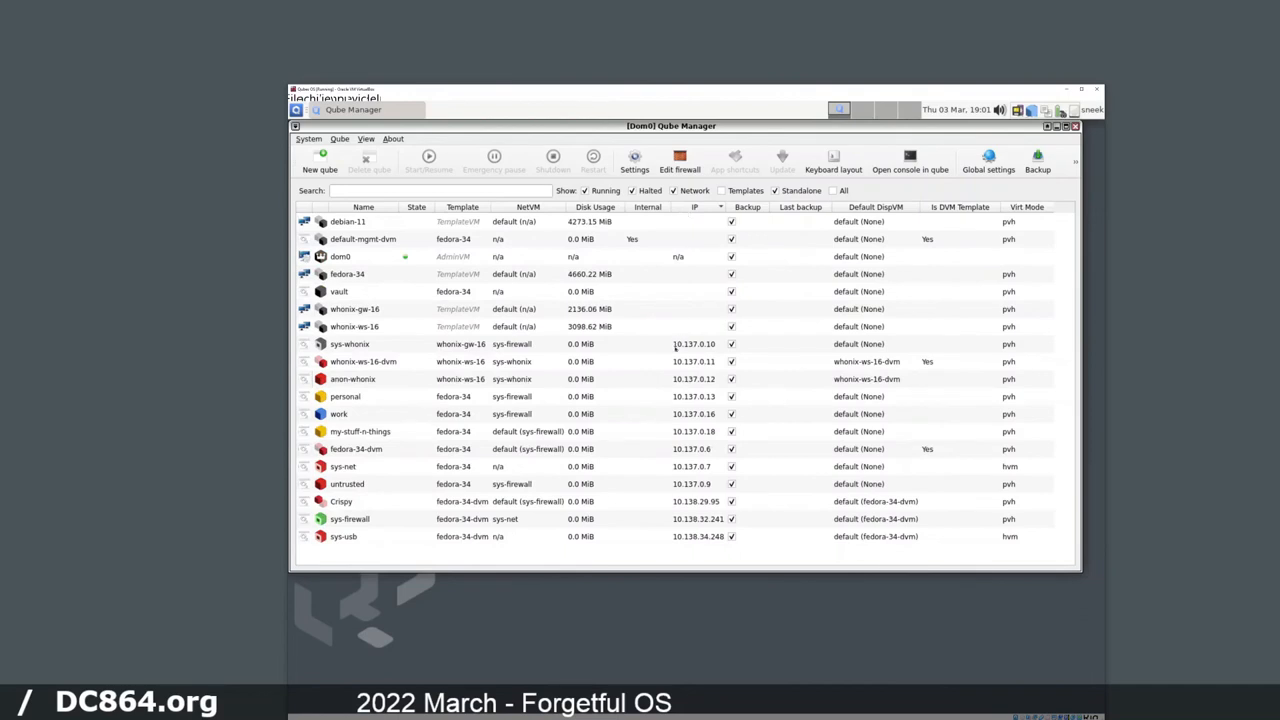
{"action": "mouse_move", "coordinate": [620, 355]}
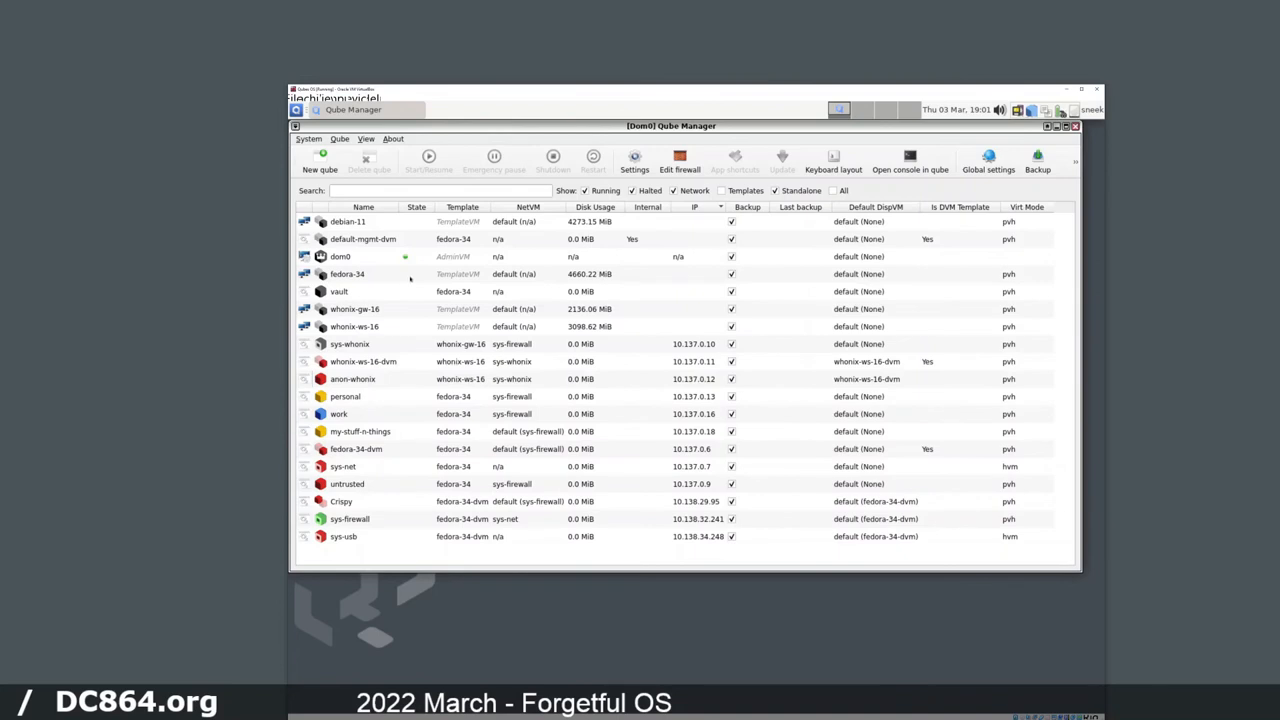
{"action": "mouse_move", "coordinate": [384, 345]}
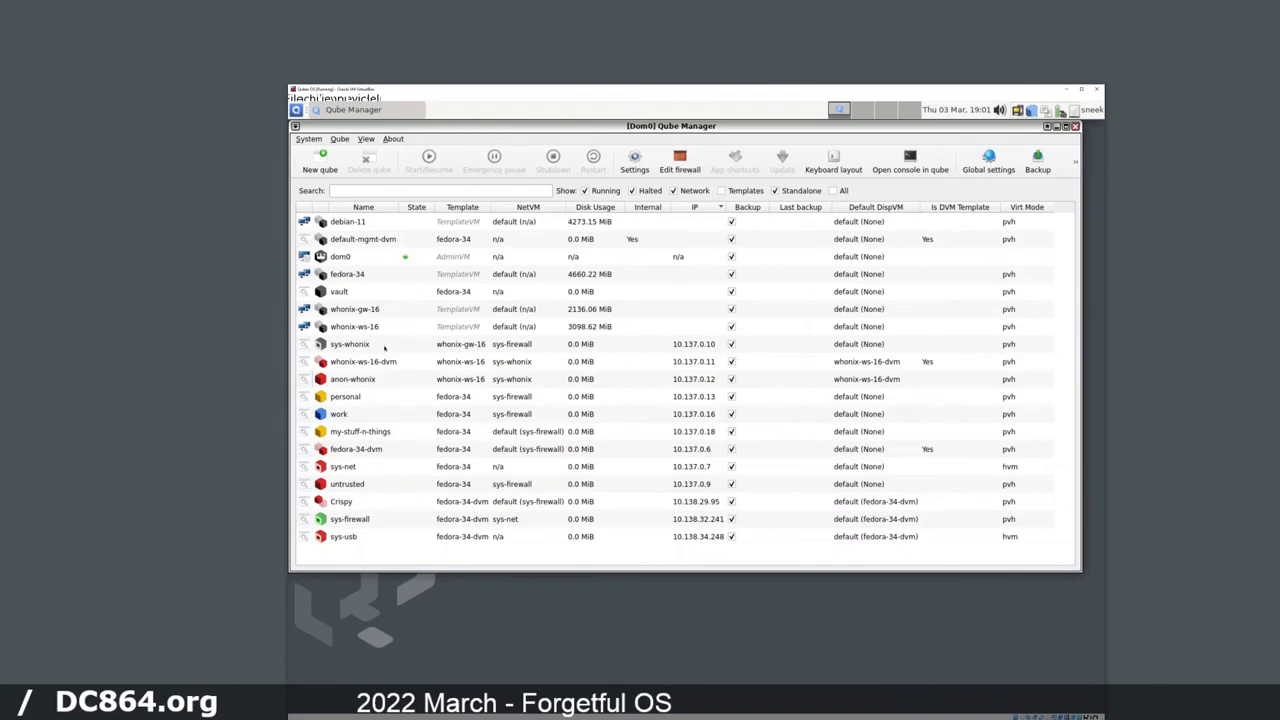
- Select sys-whonix, its whonix-gw-16 template, sys-whonix again, then personal
{"action": "left_click", "coordinate": [350, 343]}
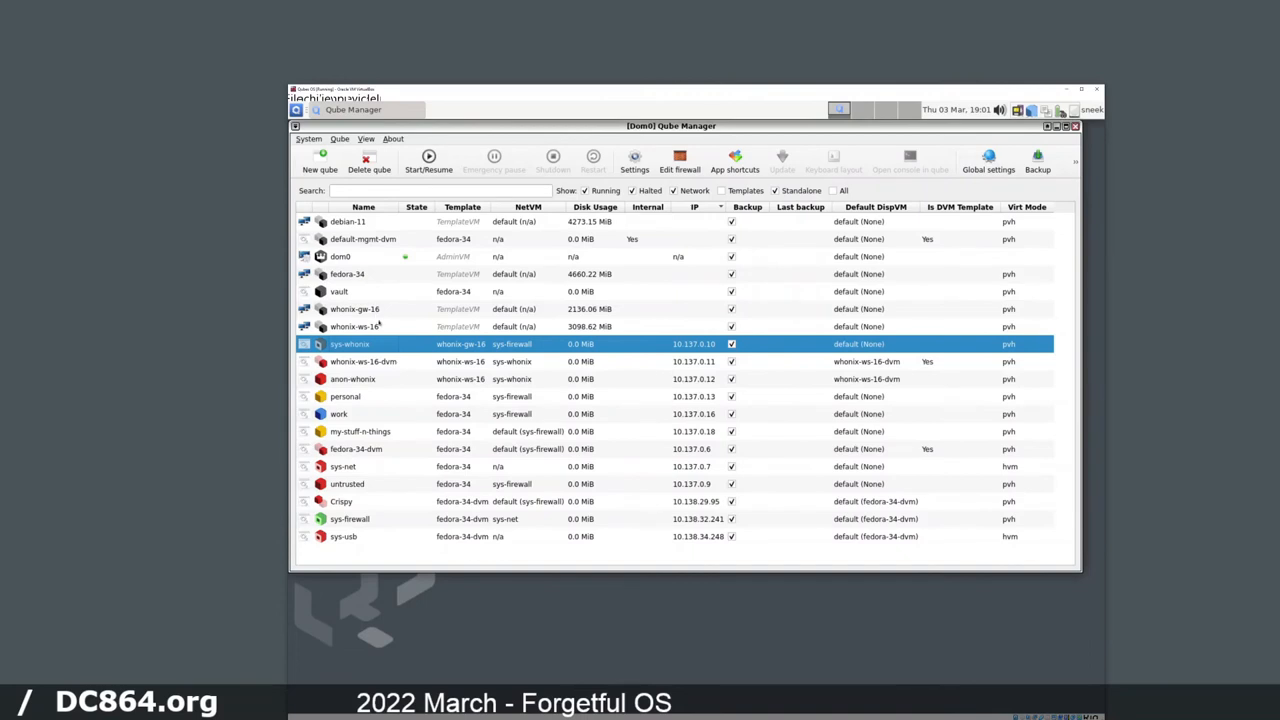
{"action": "left_click", "coordinate": [354, 308]}
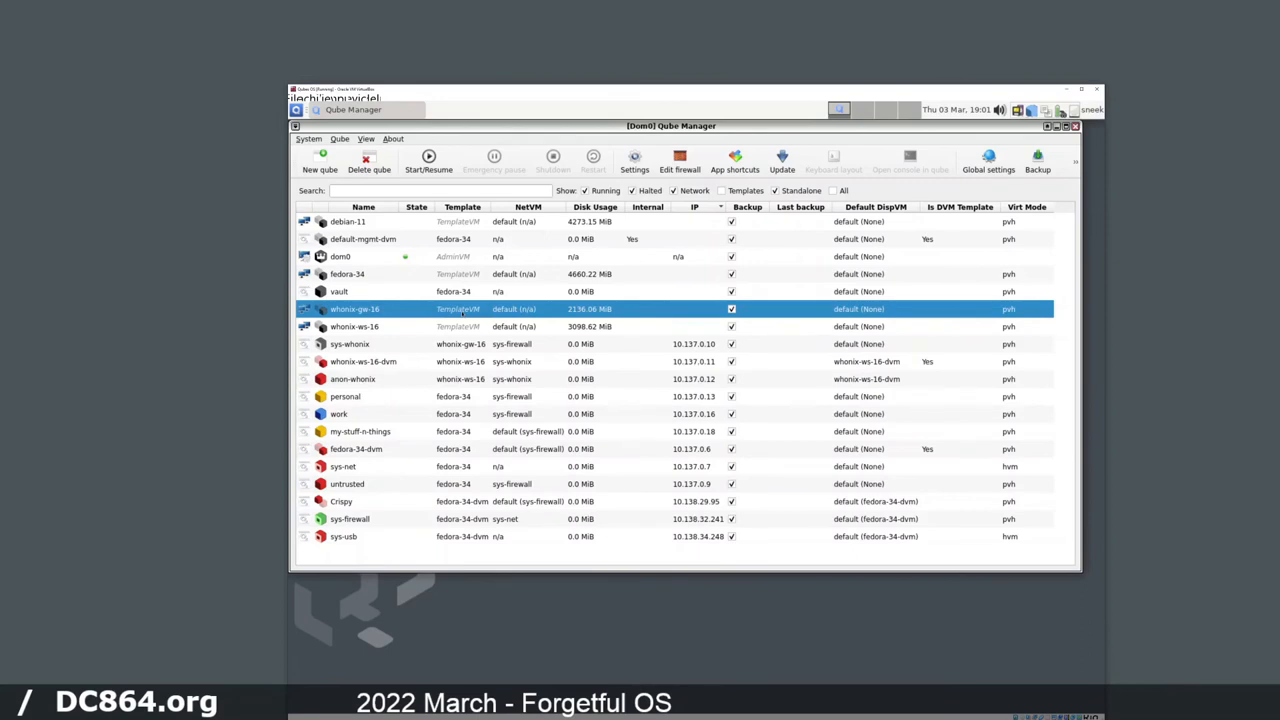
{"action": "left_click", "coordinate": [349, 343]}
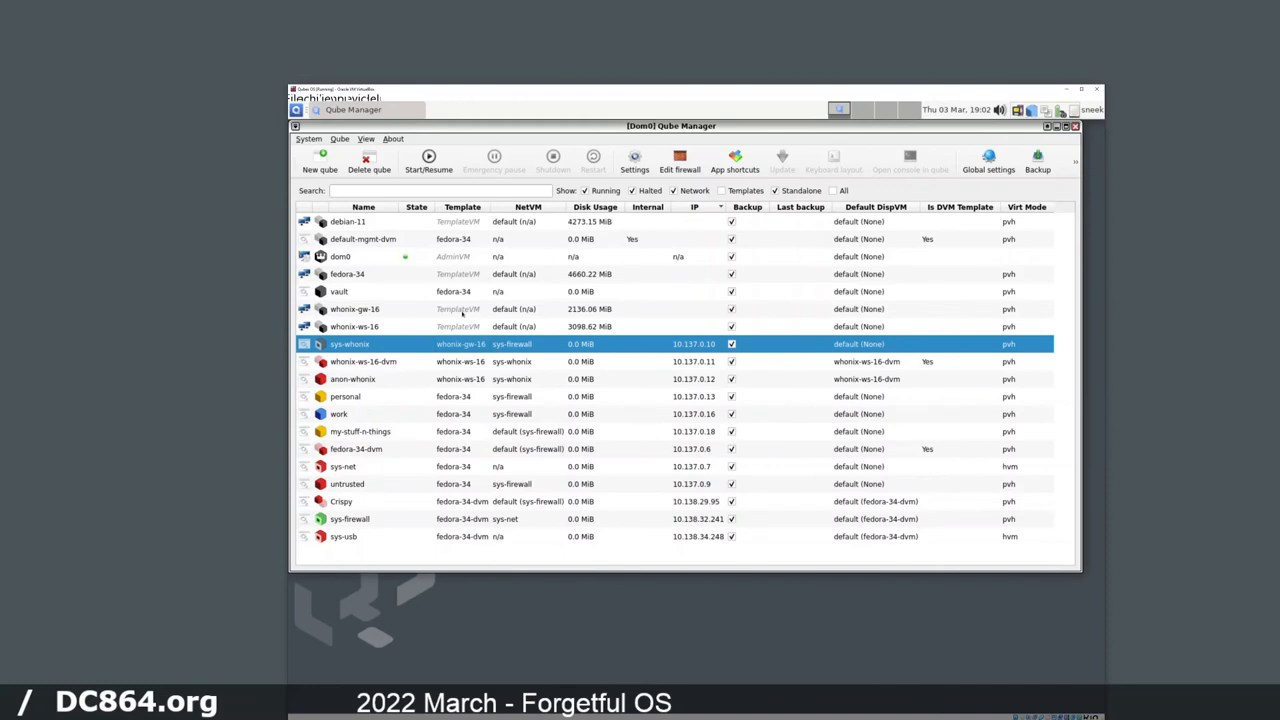
{"action": "left_click", "coordinate": [345, 396]}
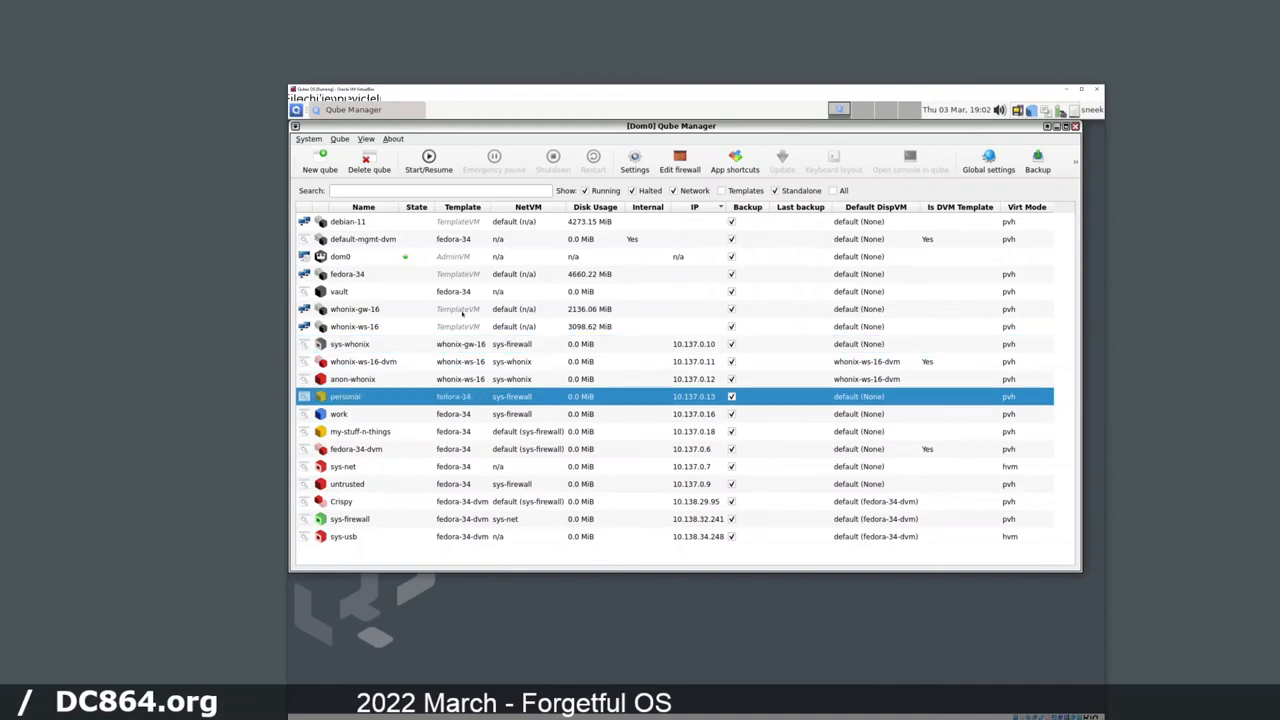